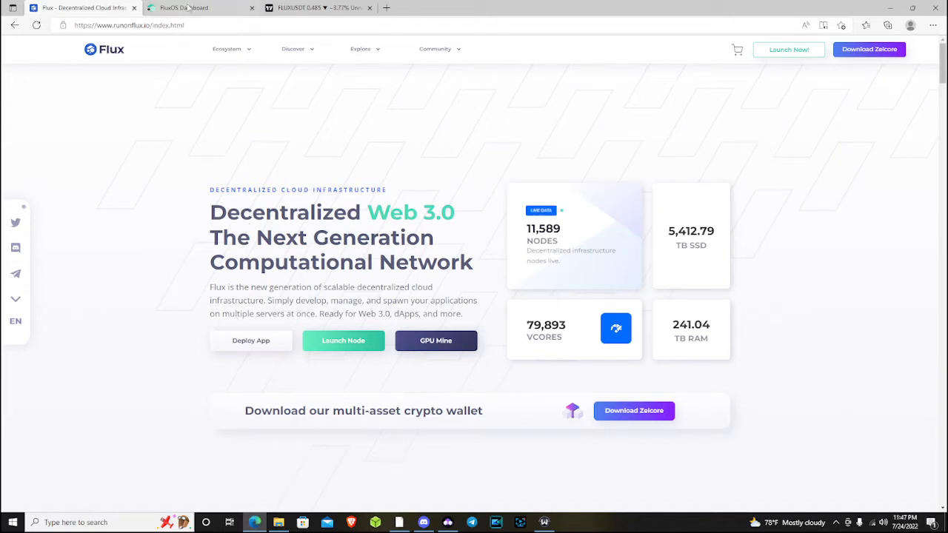
# Compare the Cumulus, Nimbus and Stratus reward cards, then open the TradingView FLUXUSDT chart
pyautogui.click(200, 7)
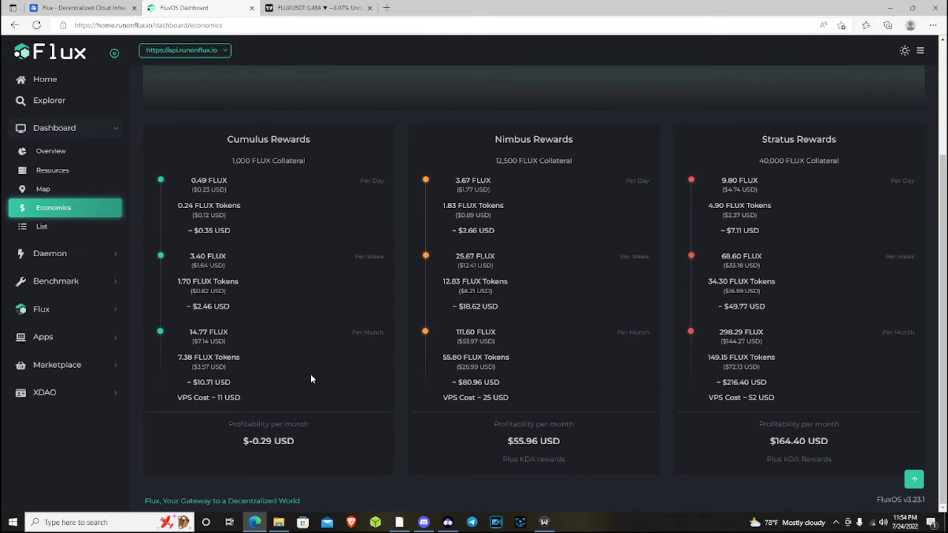
pyautogui.moveTo(619, 400)
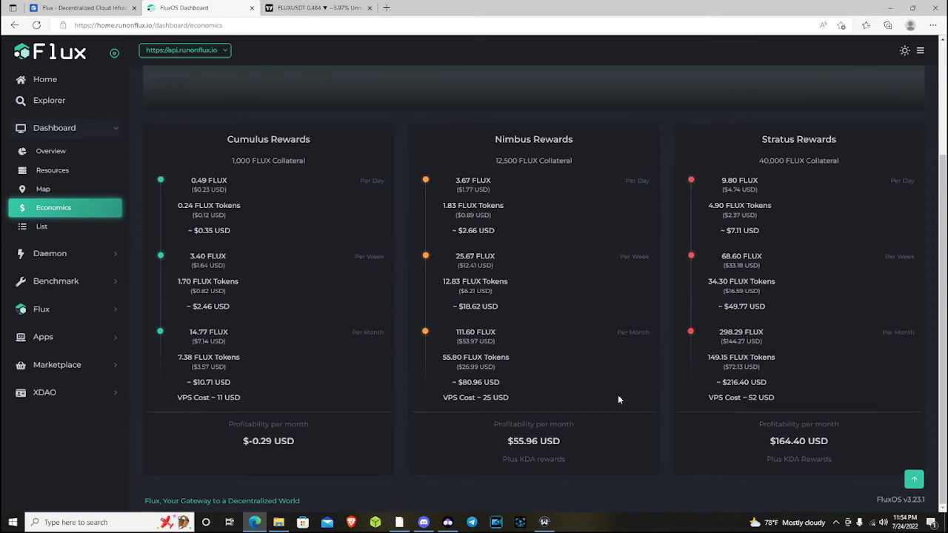
pyautogui.moveTo(716, 408)
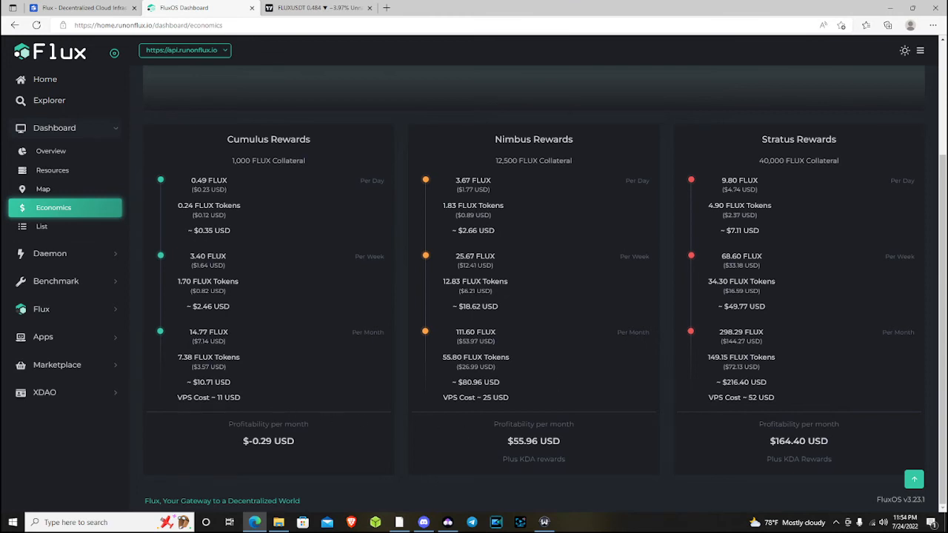
pyautogui.moveTo(272, 395)
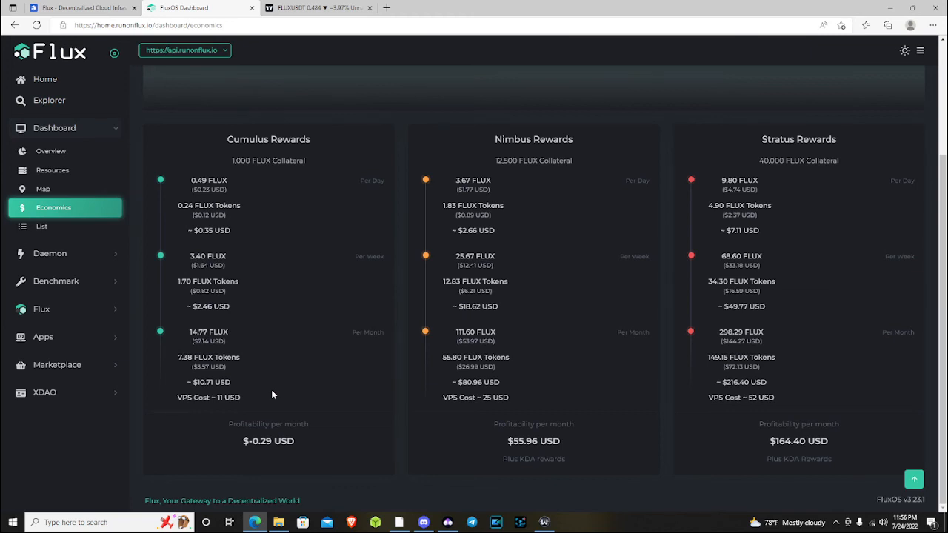
pyautogui.click(319, 7)
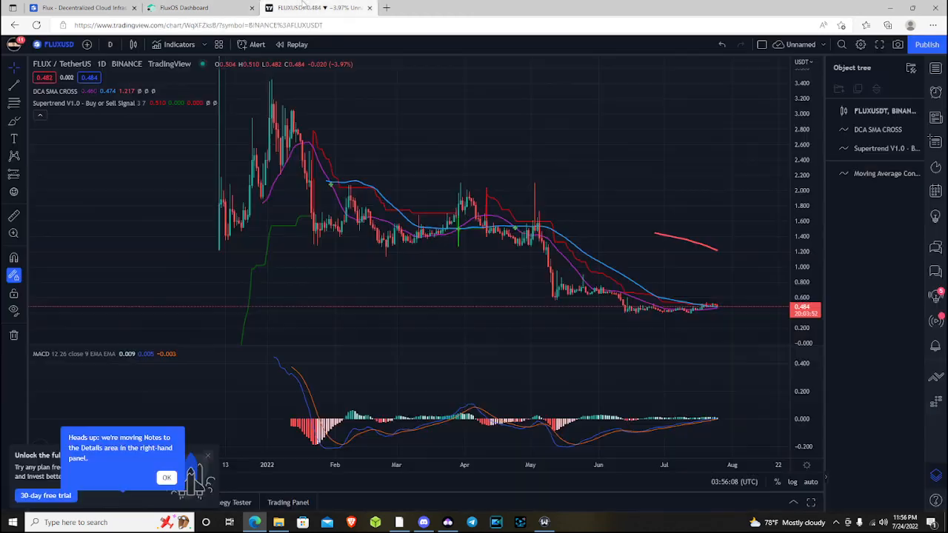
pyautogui.moveTo(508, 239)
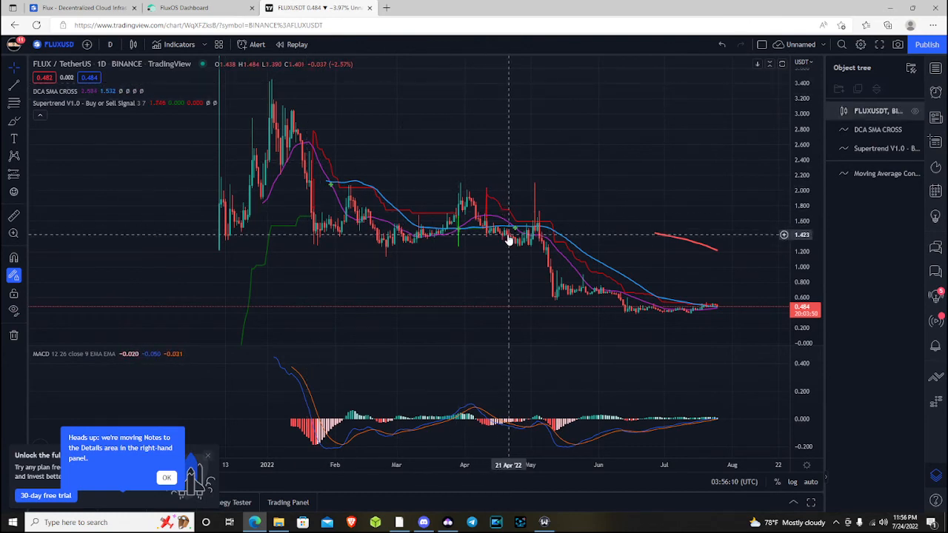
pyautogui.moveTo(497, 237)
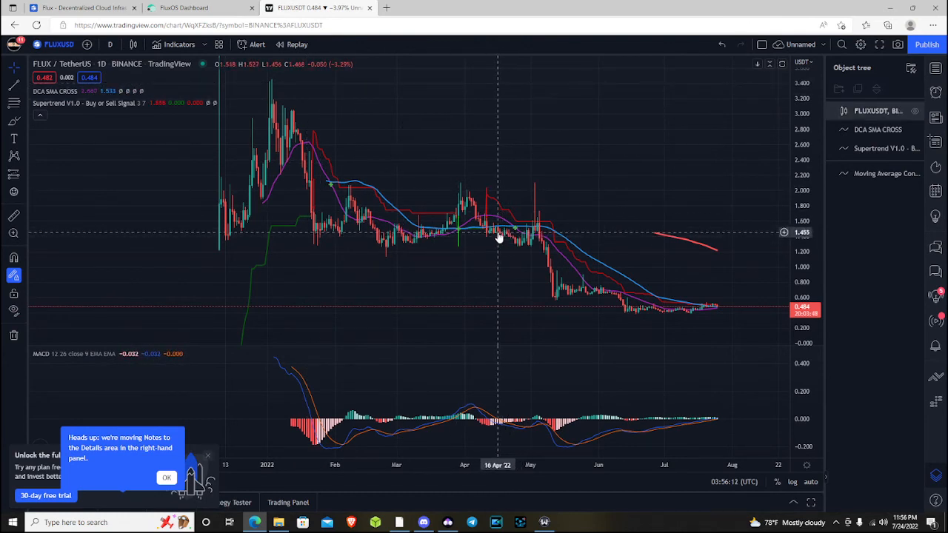
pyautogui.moveTo(506, 235)
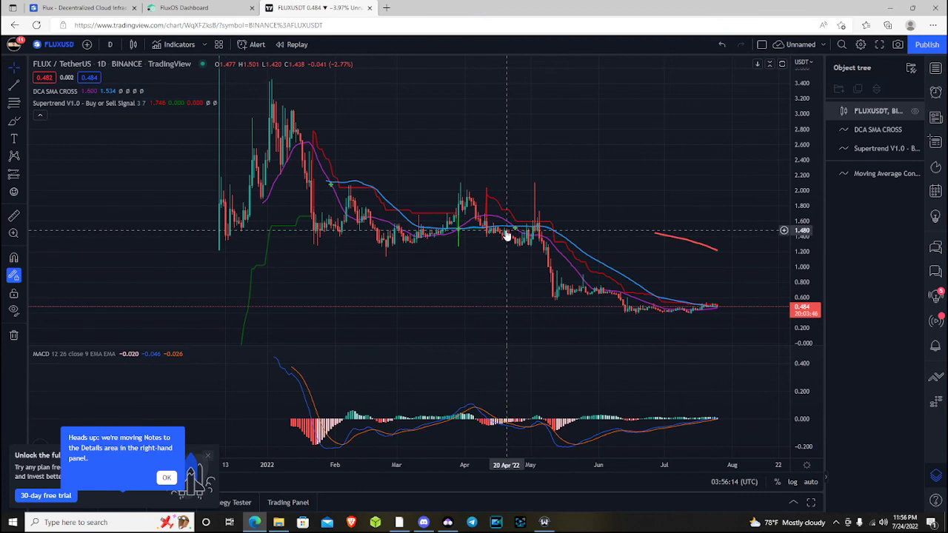
pyautogui.moveTo(508, 237)
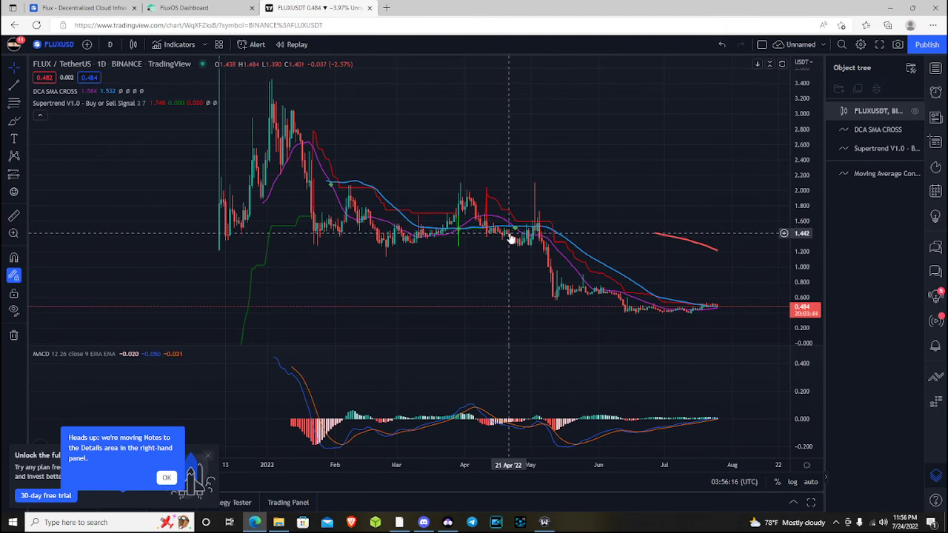
pyautogui.moveTo(502, 238)
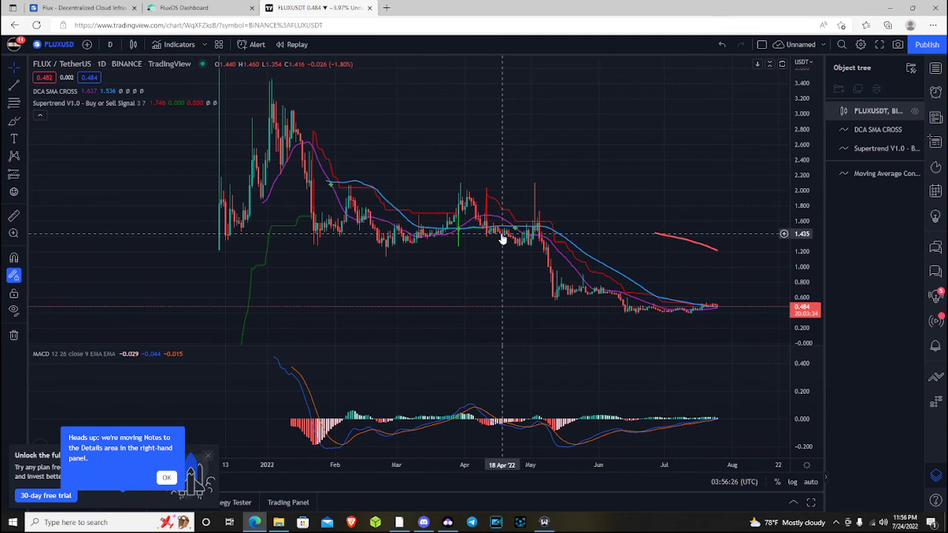
pyautogui.moveTo(511, 240)
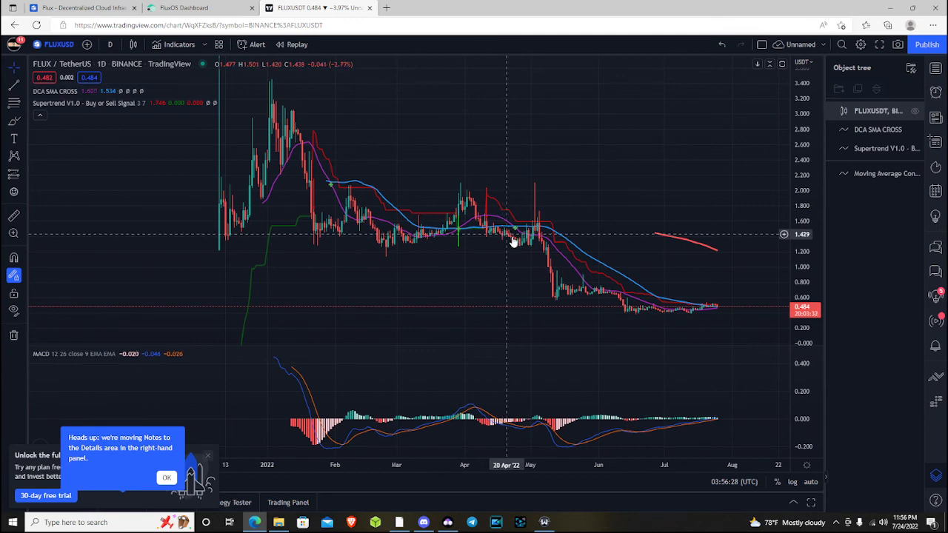
# Return to the FluxOS Economics page showing Stratus at $164.40 monthly profitability
pyautogui.click(200, 7)
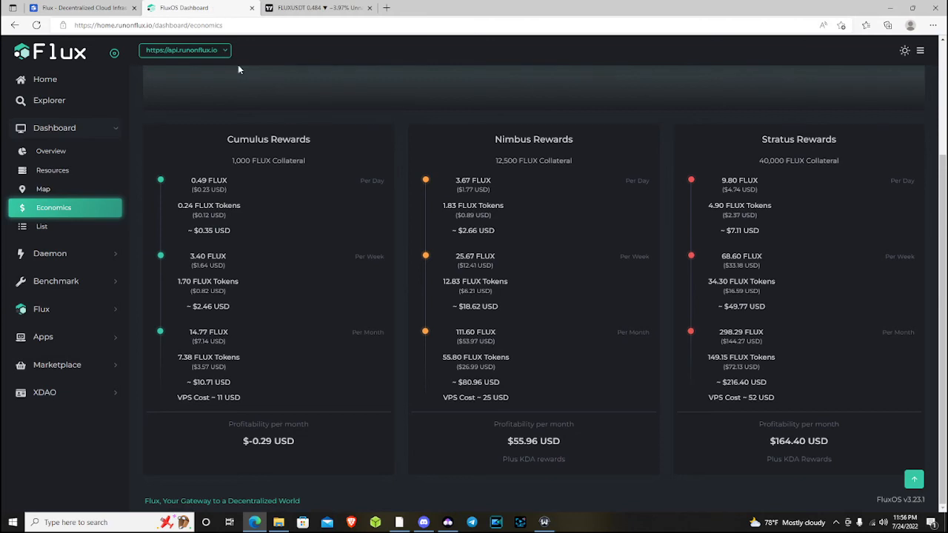
pyautogui.moveTo(311, 443)
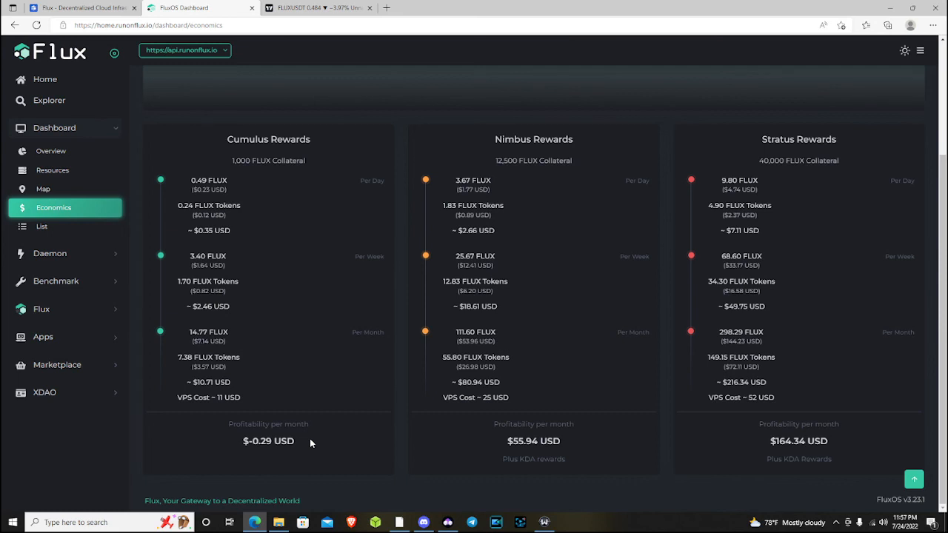
pyautogui.moveTo(318, 425)
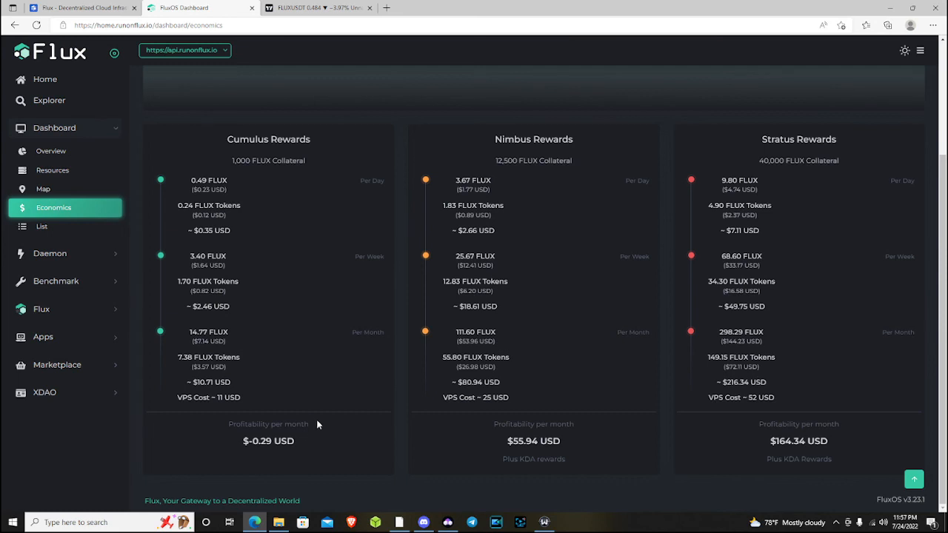
pyautogui.moveTo(300, 380)
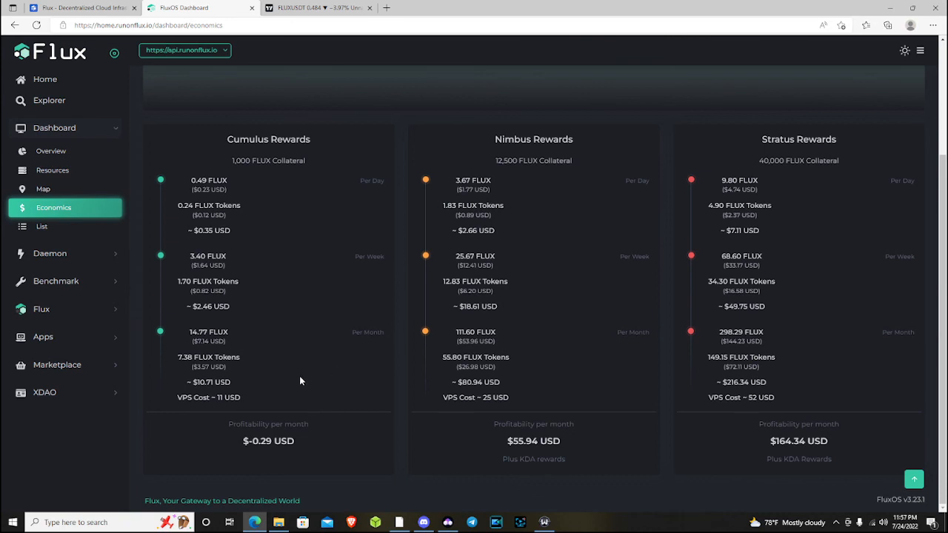
pyautogui.moveTo(288, 377)
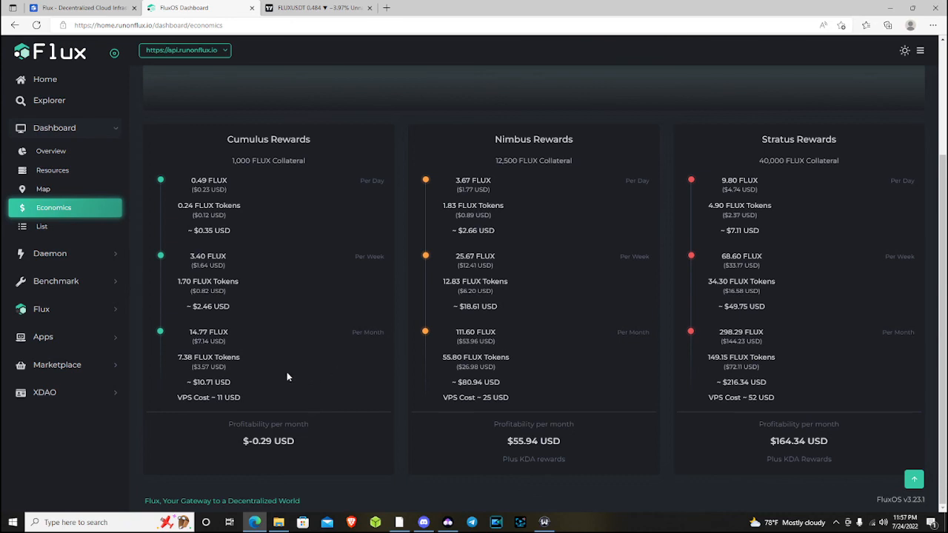
pyautogui.moveTo(276, 379)
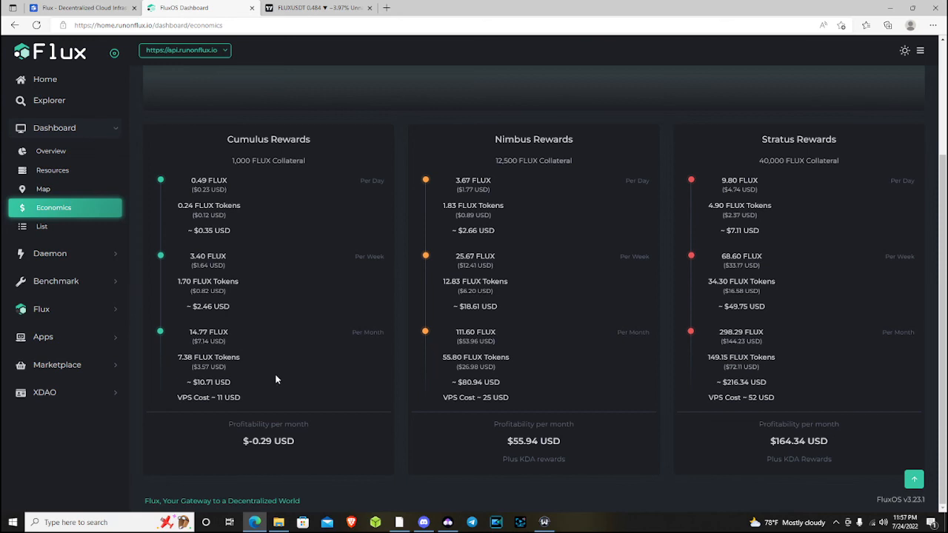